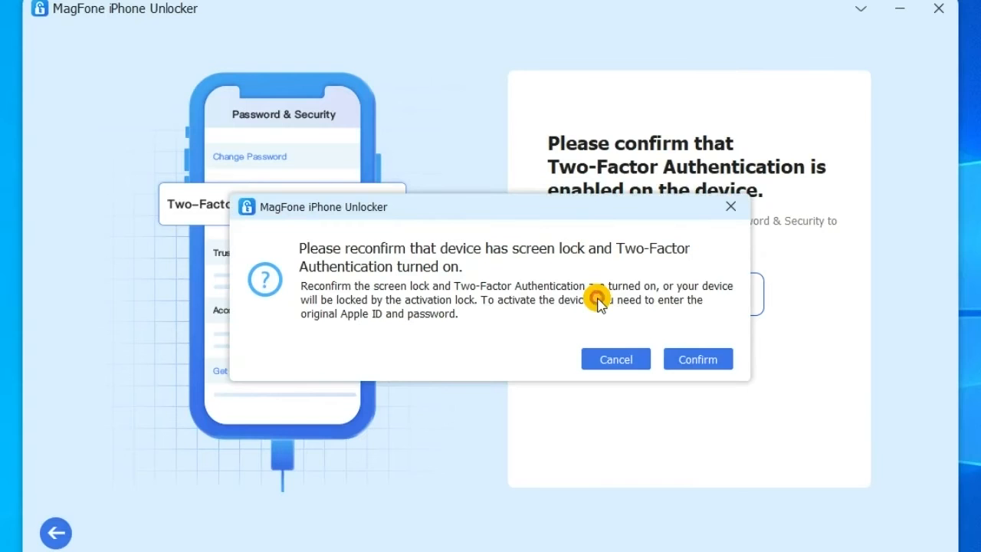
Confirm screen lock and two-factor authentication are enabled on the iPhone 6s
click(698, 358)
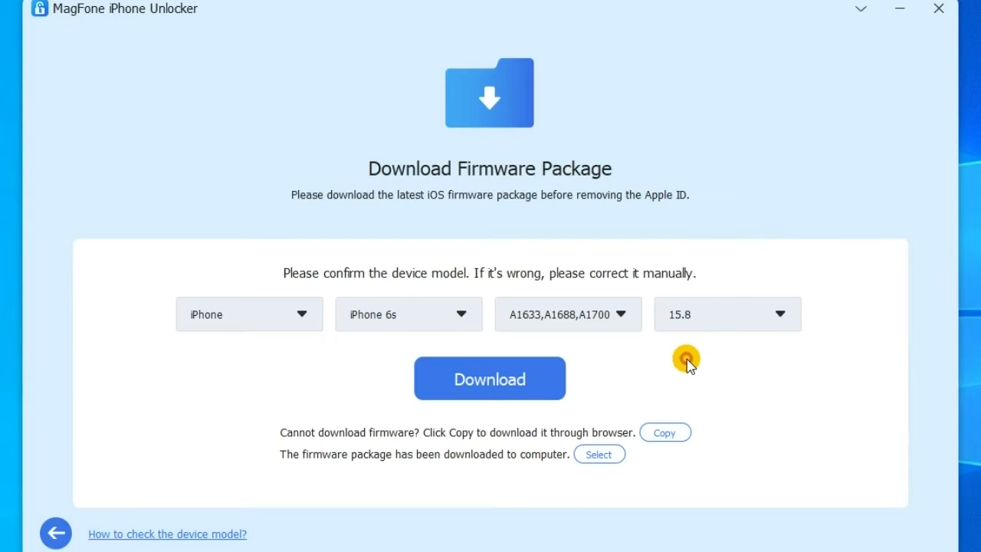
Download the iPhone 6s 15.8 firmware and start the Apple ID removal
click(489, 377)
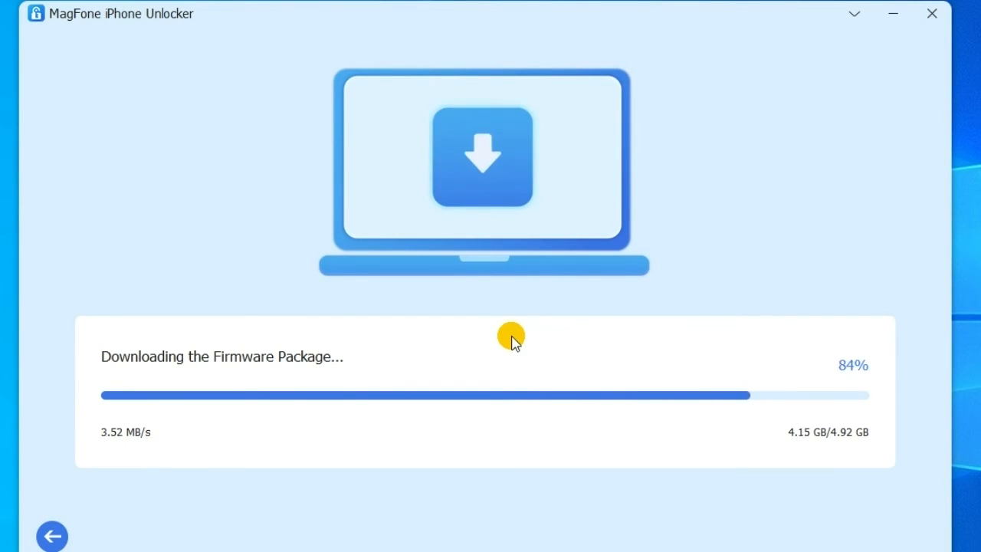
mouse_move(795, 452)
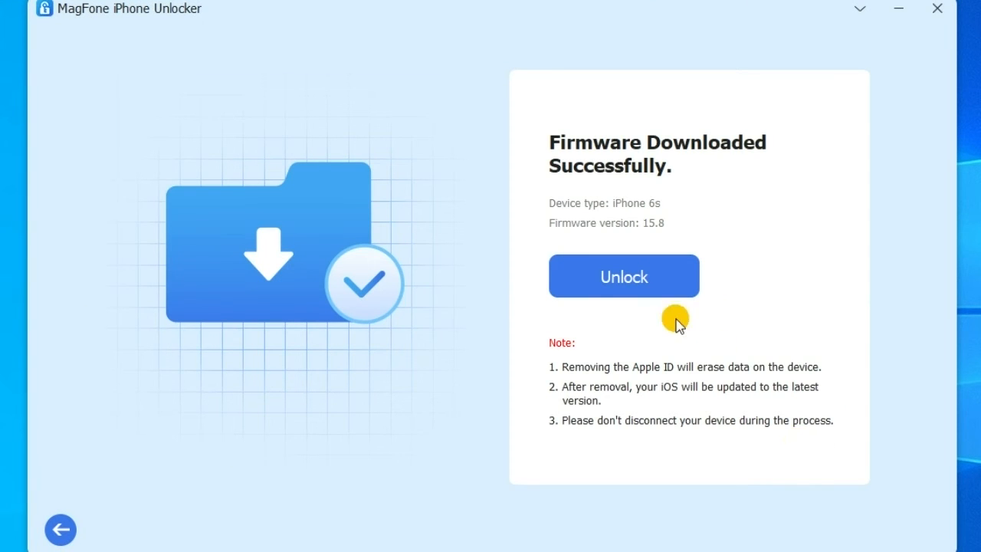
click(622, 275)
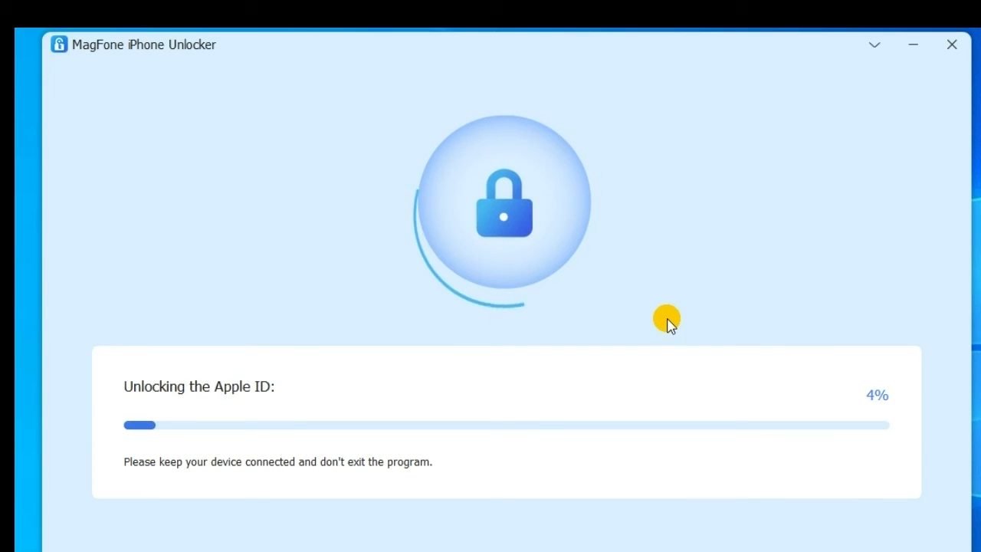